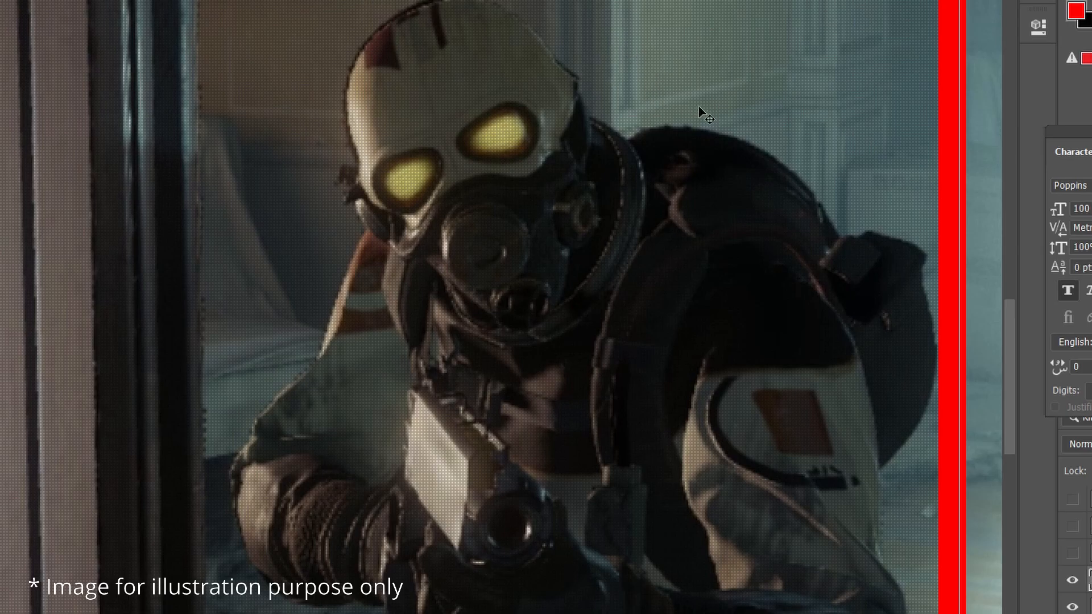
pyautogui.moveTo(739, 171)
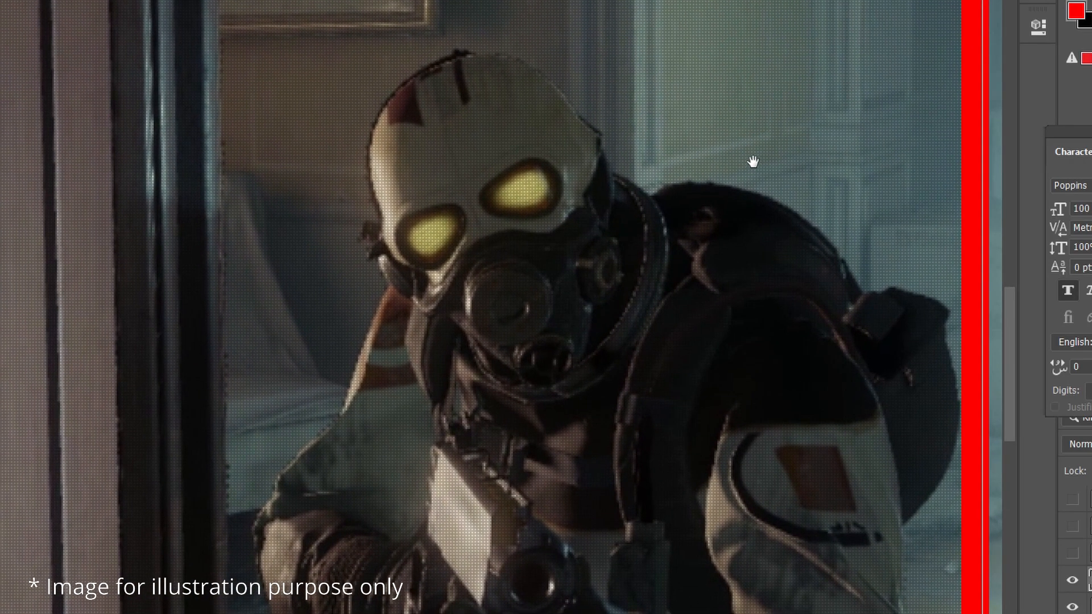
pyautogui.moveTo(751, 160)
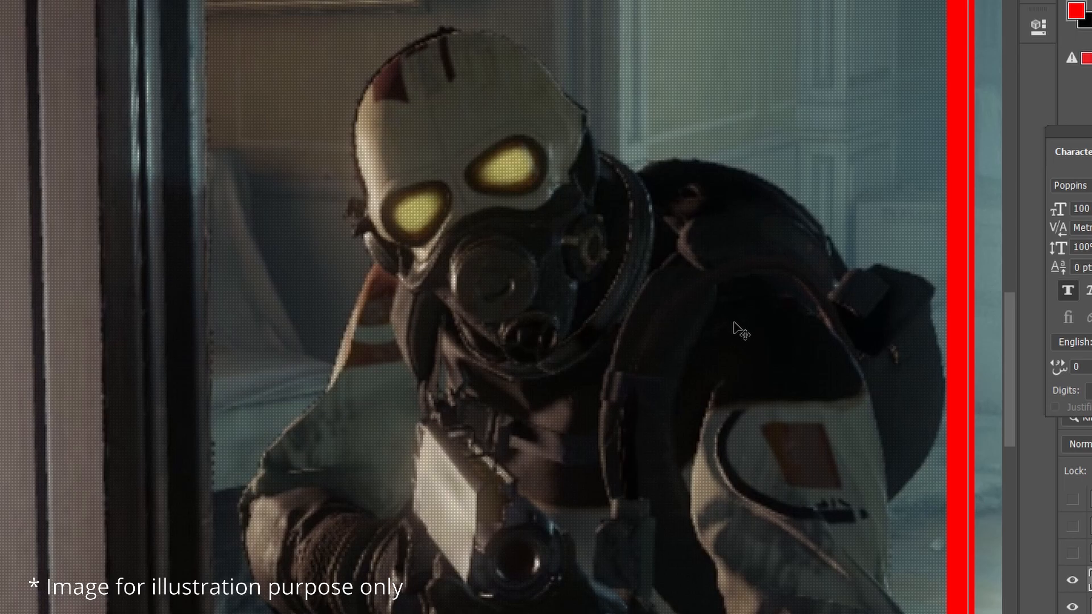
pyautogui.moveTo(731, 344)
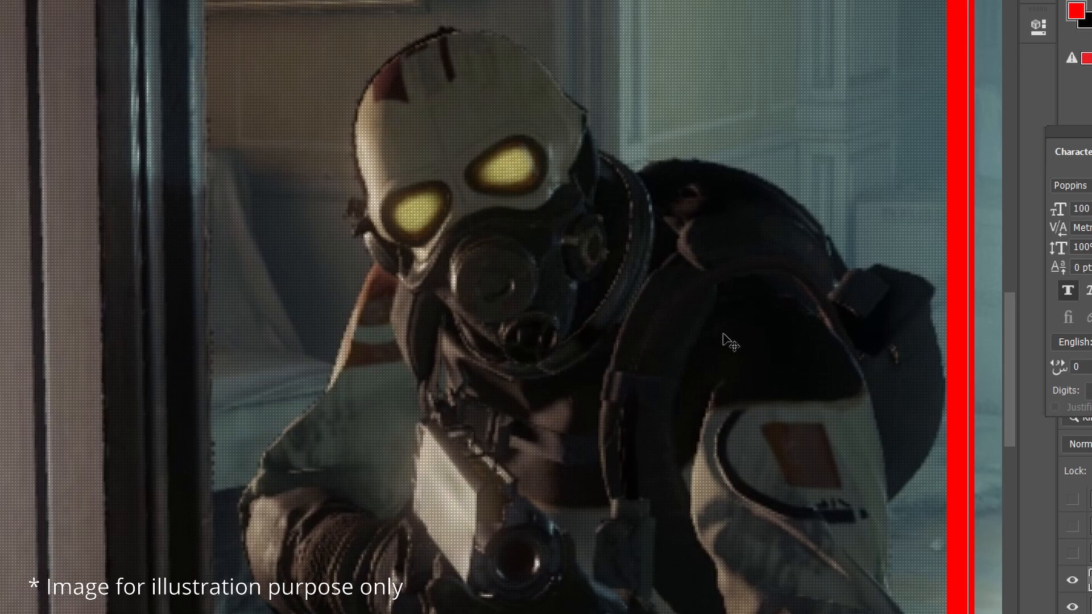
pyautogui.moveTo(709, 363)
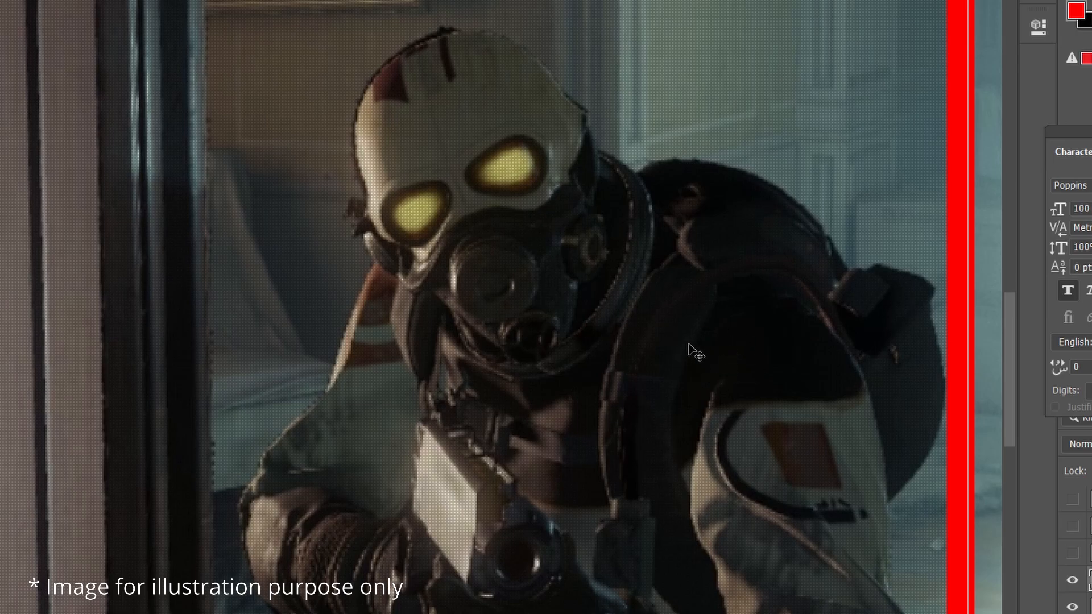
# Pan the zoomed screenshot toward the right edge to follow the soldier's helmet and backpack outline
pyautogui.moveTo(696, 351); pyautogui.dragTo(636, 338)
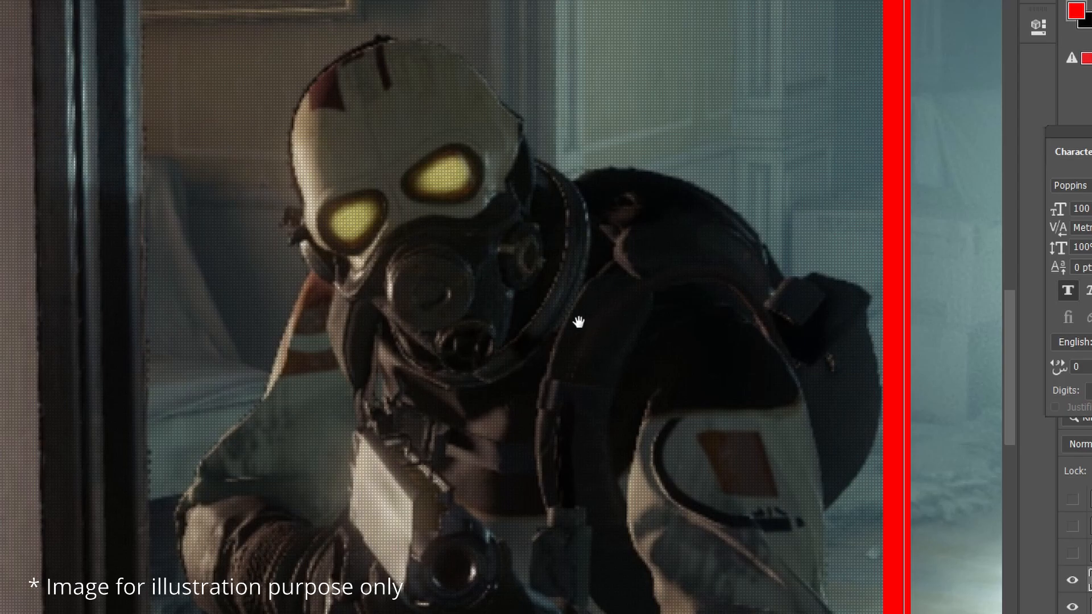
pyautogui.moveTo(619, 326)
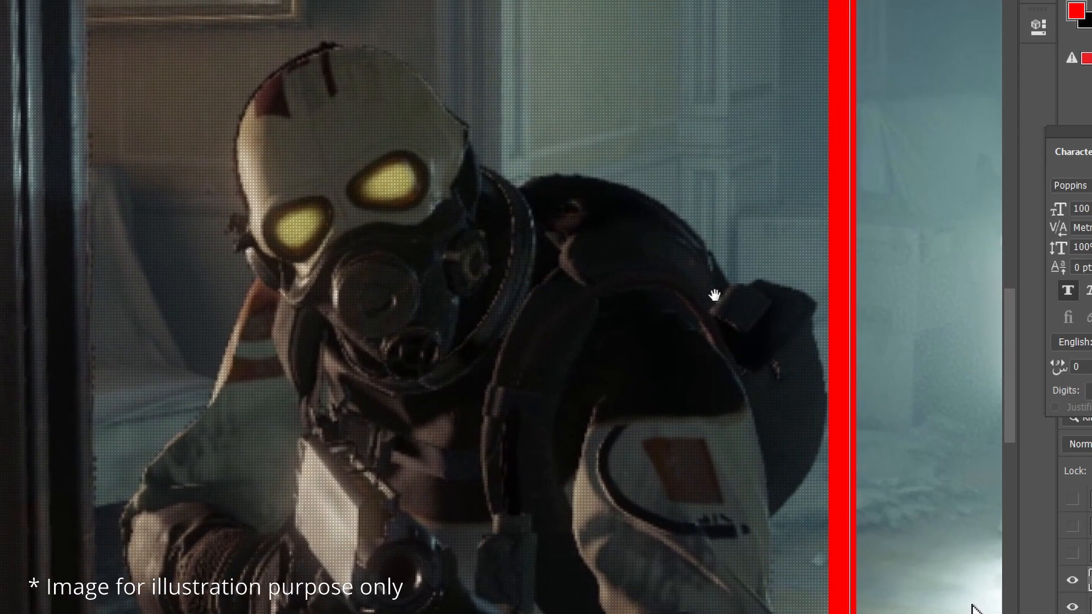
pyautogui.moveTo(718, 295)
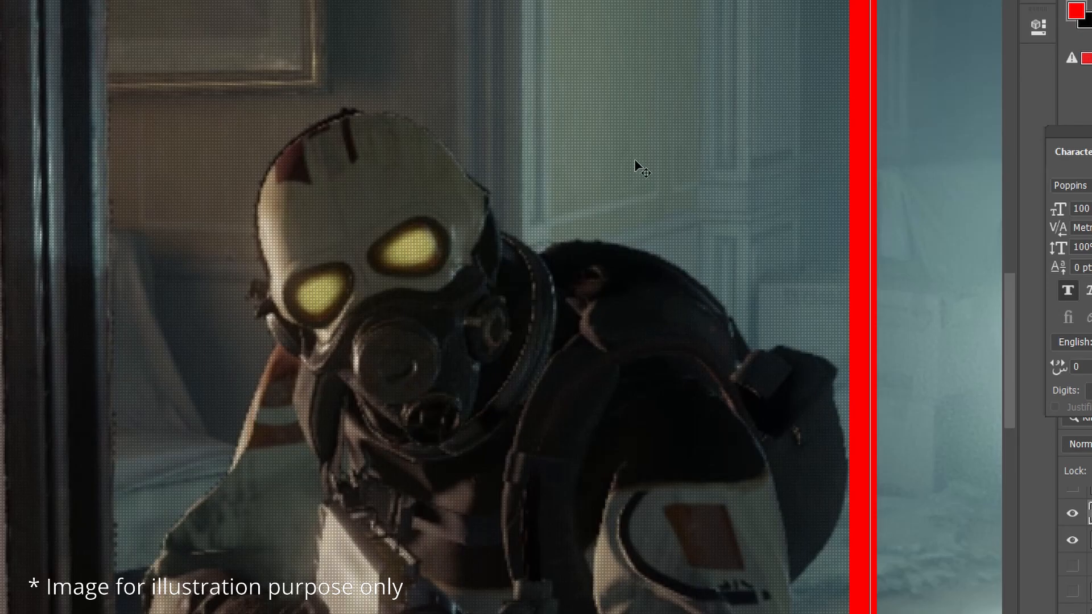
pyautogui.moveTo(560, 218)
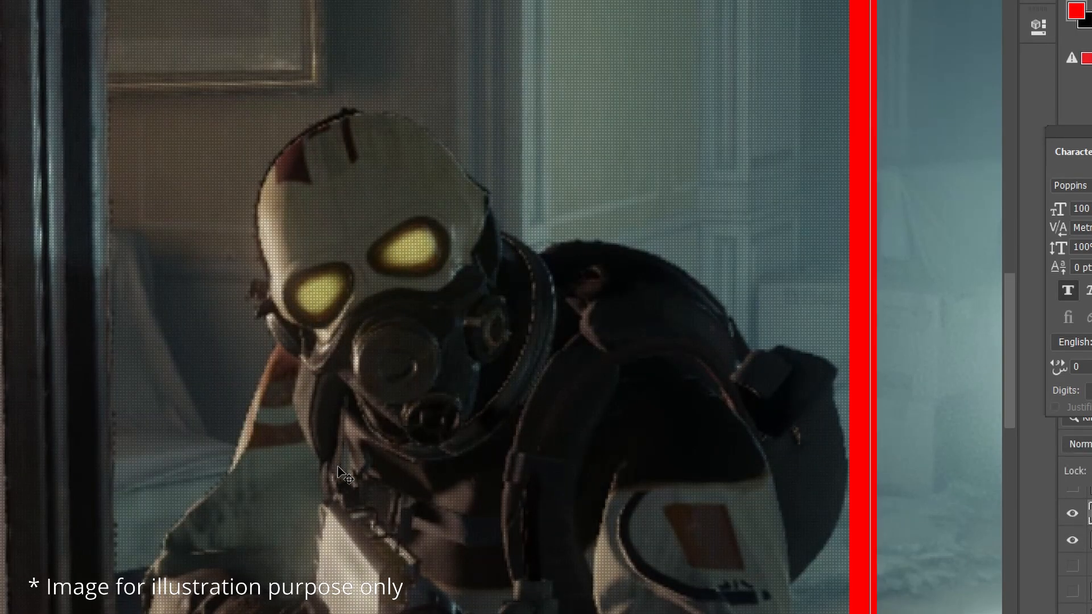
pyautogui.moveTo(351, 369)
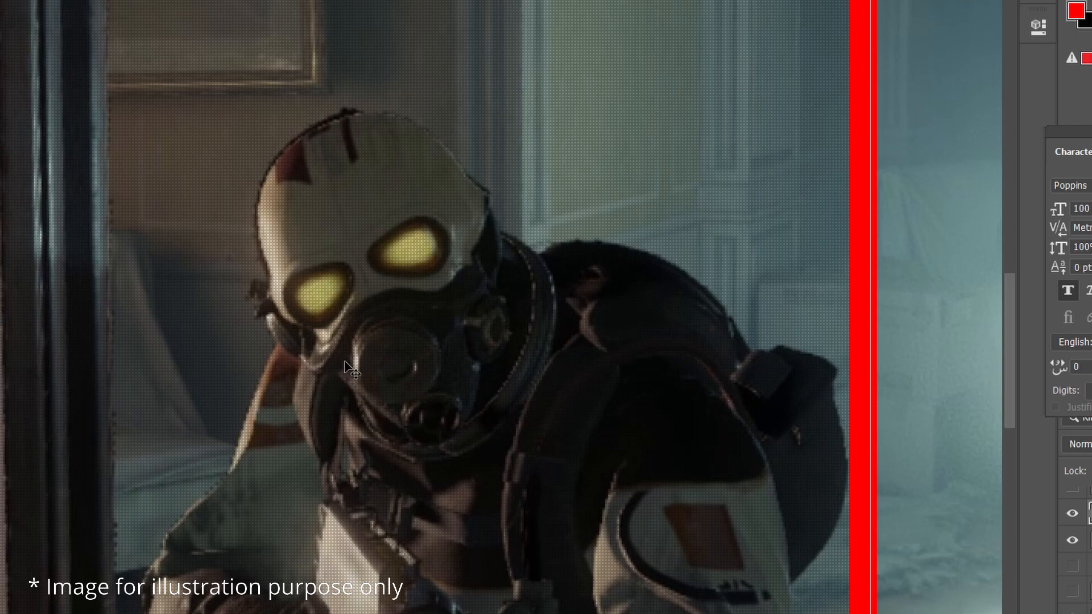
pyautogui.moveTo(295, 306)
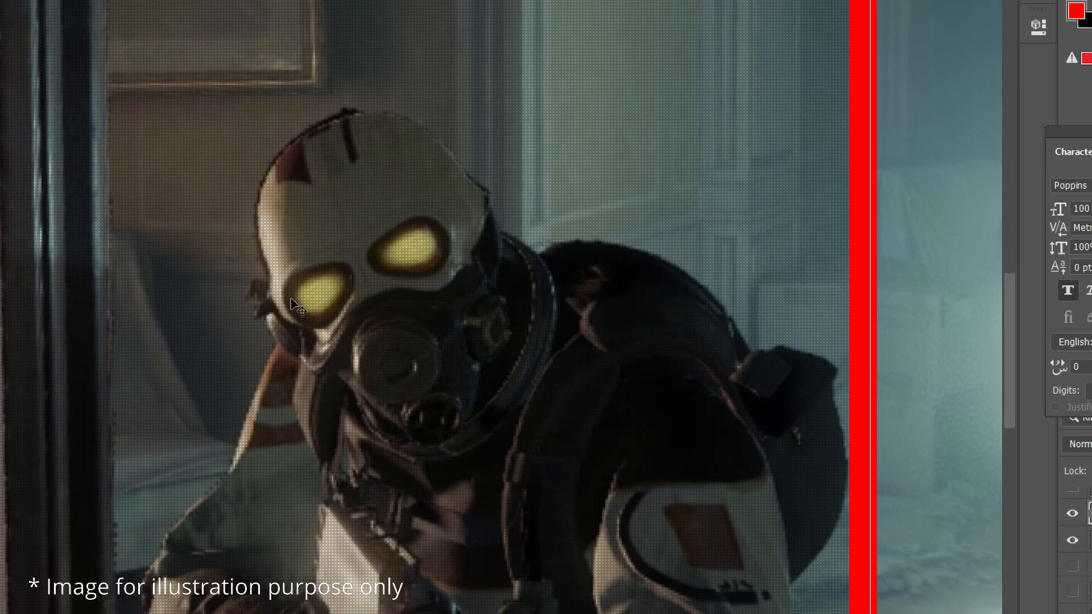
pyautogui.moveTo(429, 278)
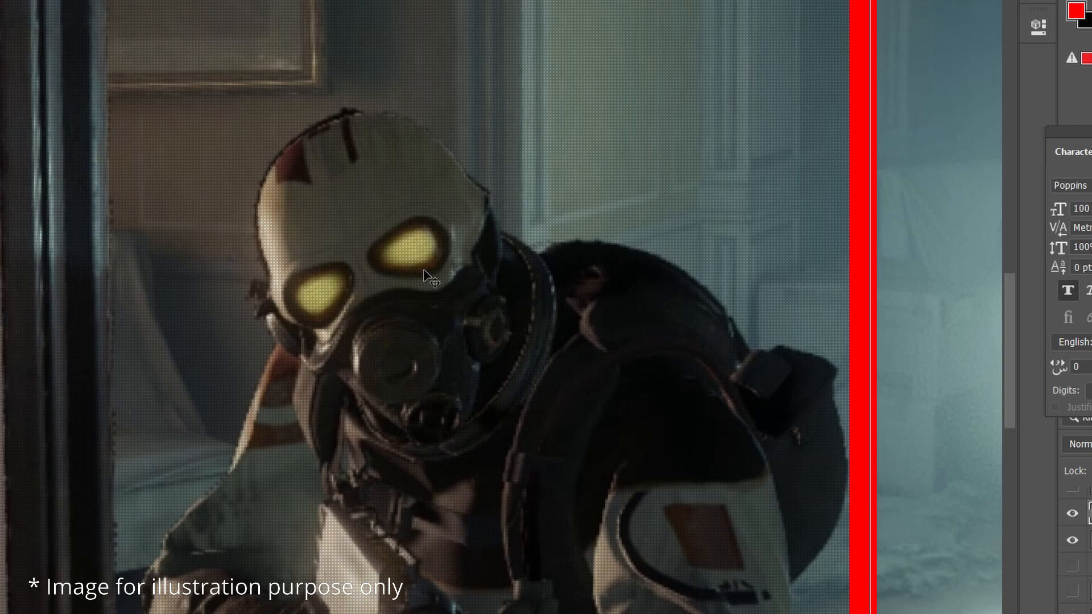
pyautogui.moveTo(440, 268)
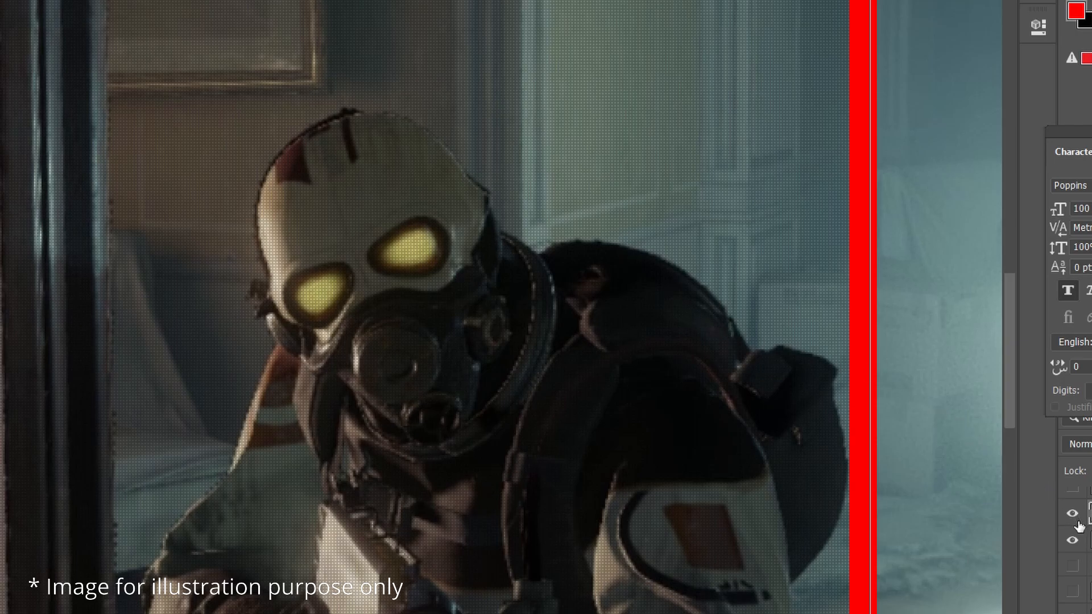
pyautogui.moveTo(646, 236)
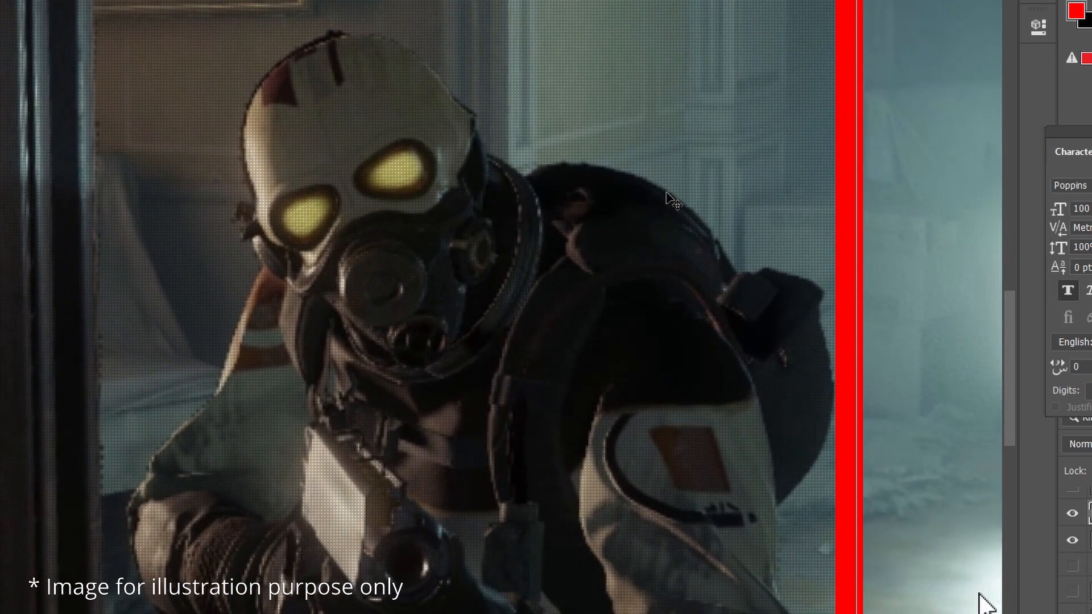
pyautogui.moveTo(775, 443)
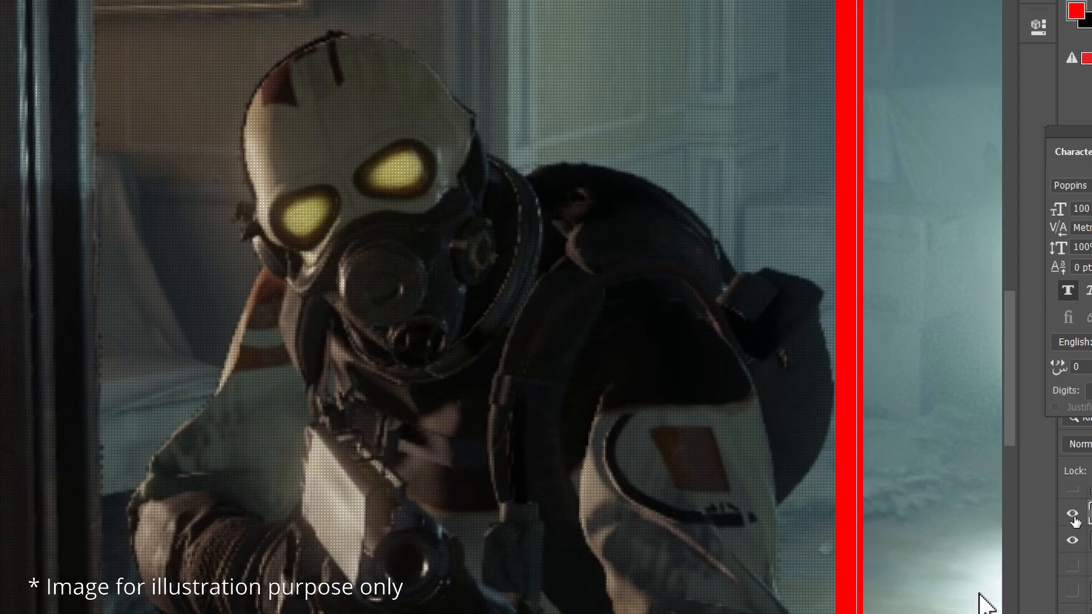
pyautogui.moveTo(725, 361)
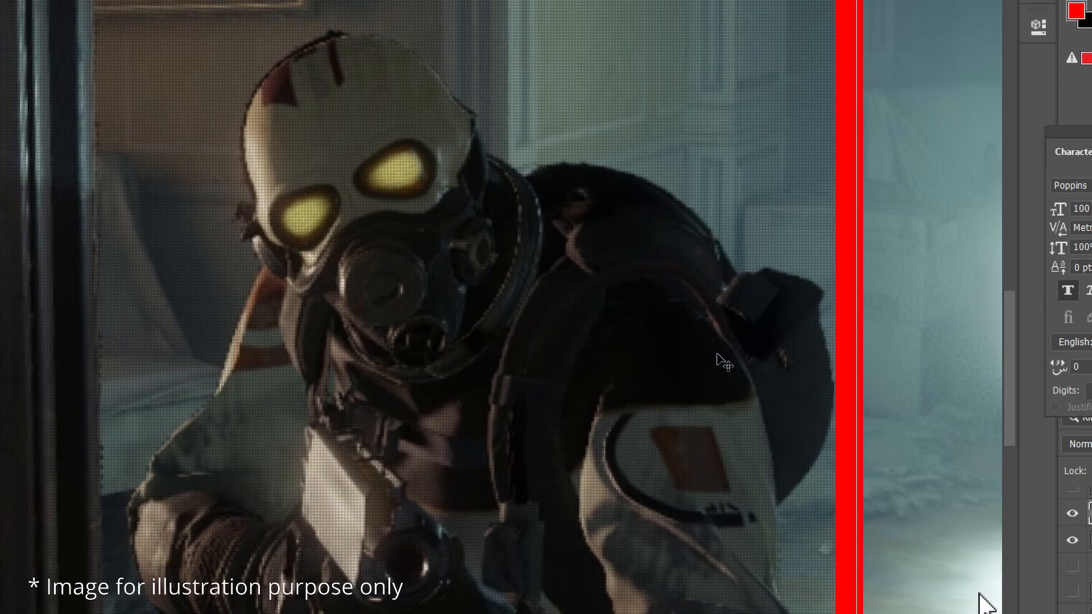
pyautogui.moveTo(923, 449)
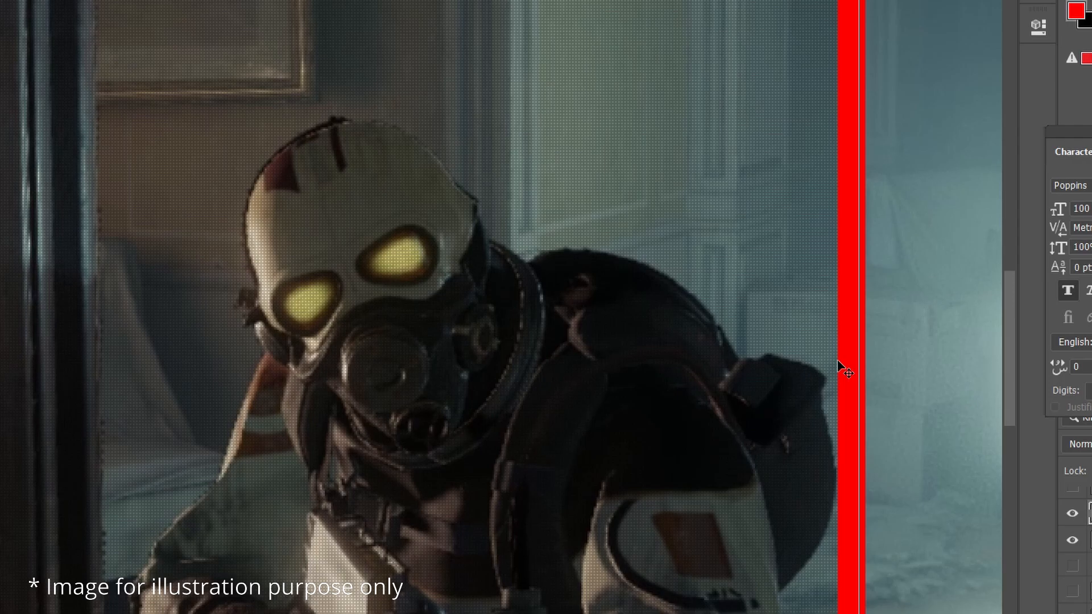
pyautogui.moveTo(833, 367)
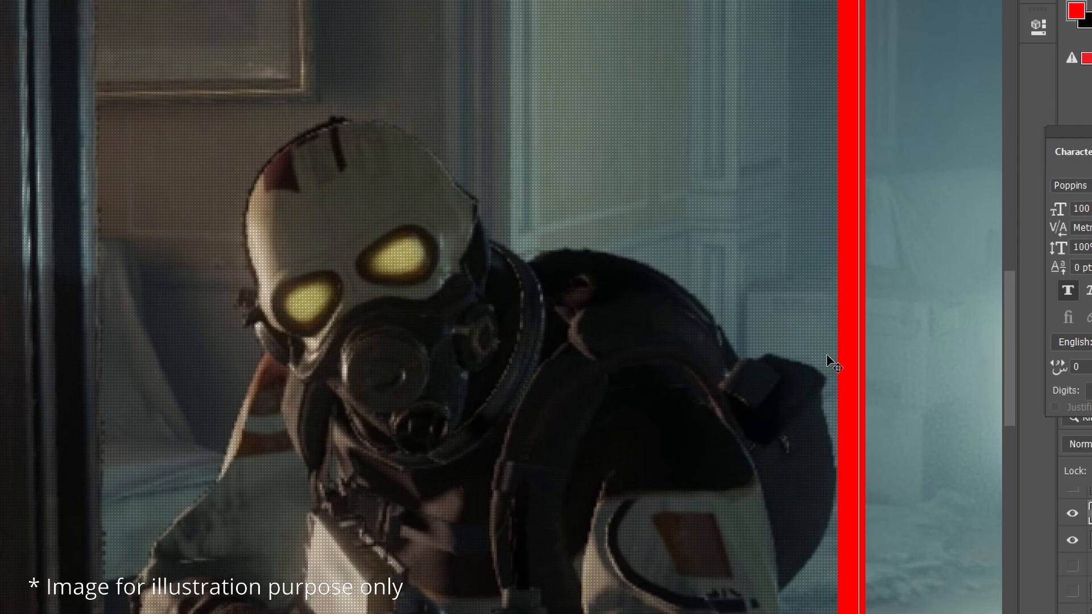
pyautogui.moveTo(1015, 526)
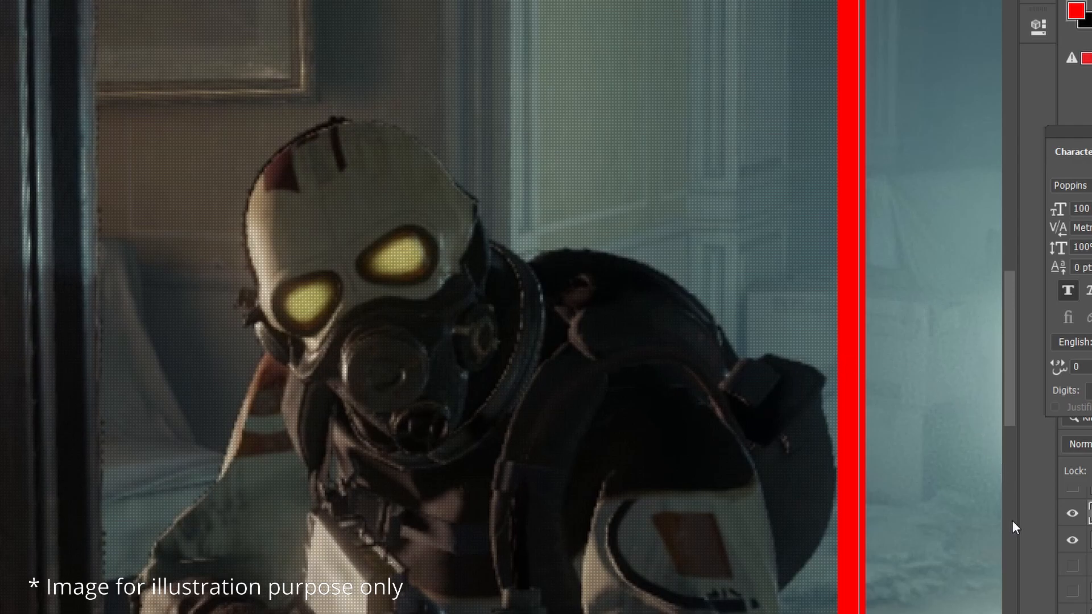